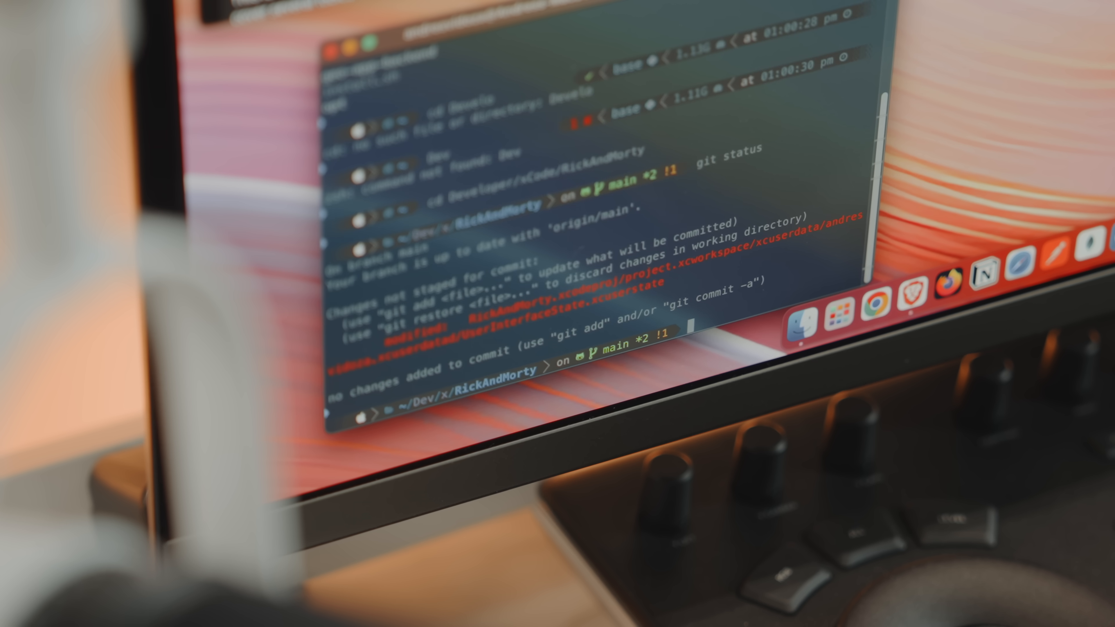
pyautogui.write('git')
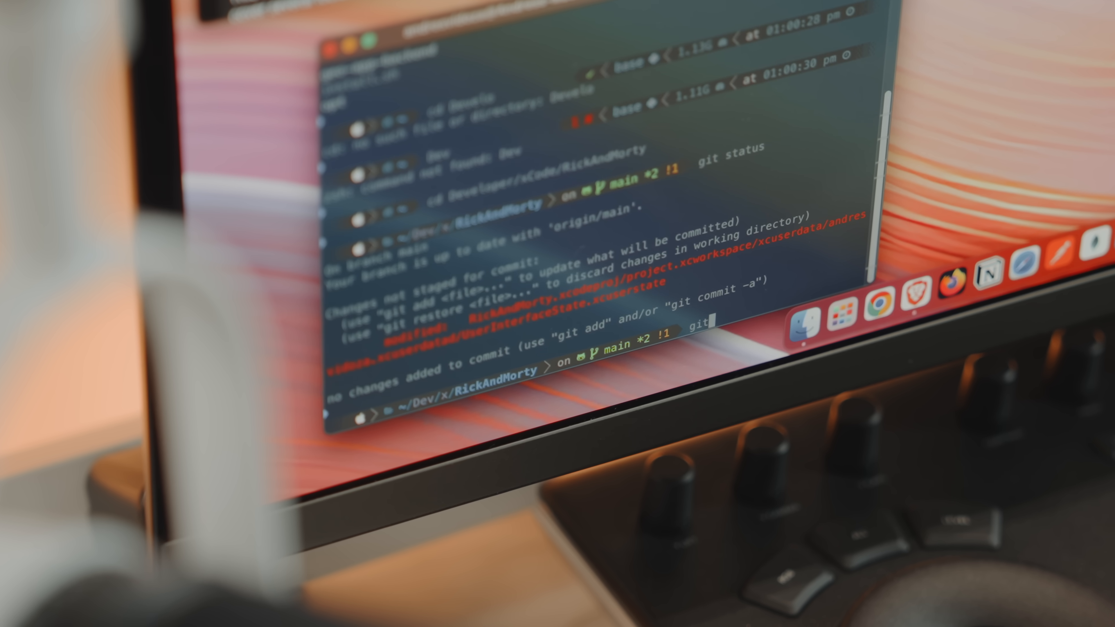